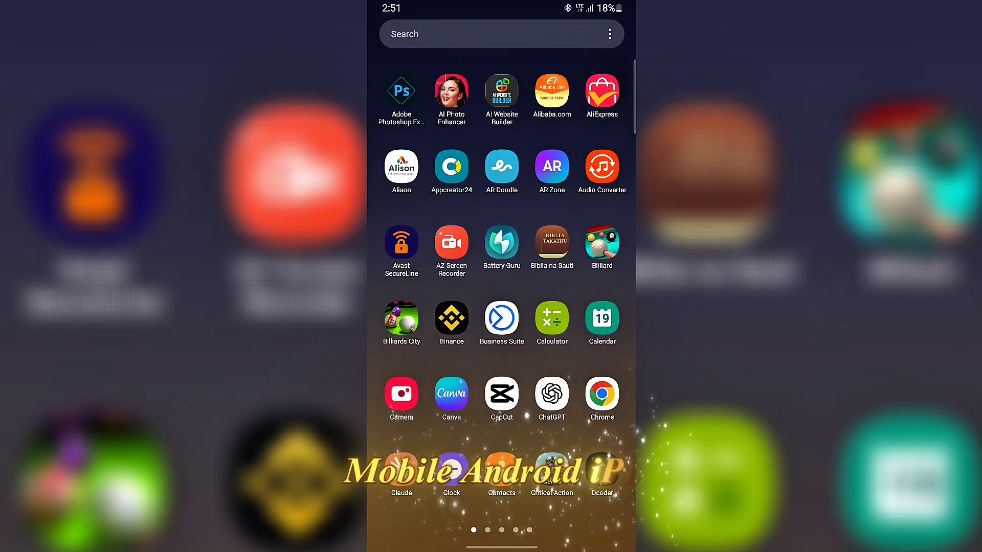
- Launch Chrome and start a new Incognito tab from its menu
left_click(602, 395)
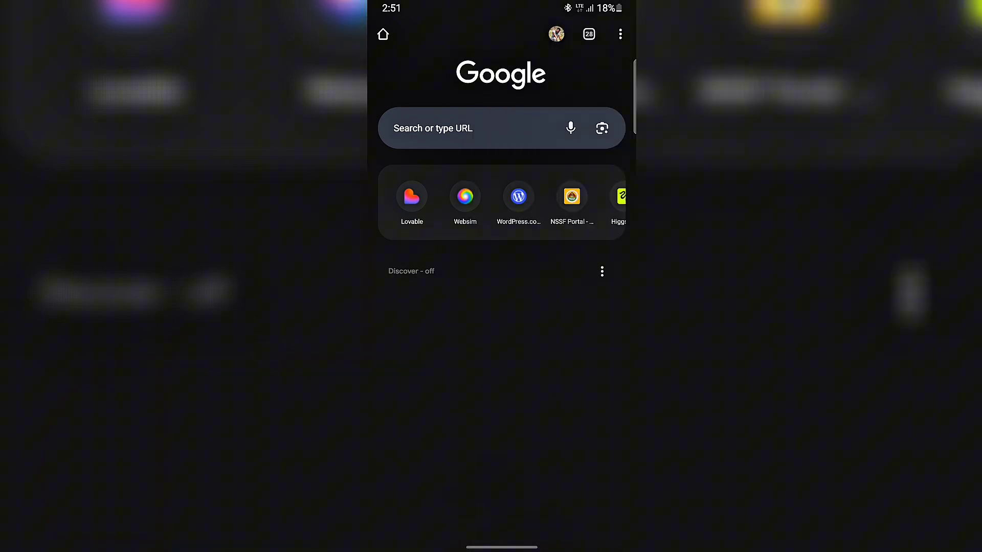
left_click(620, 34)
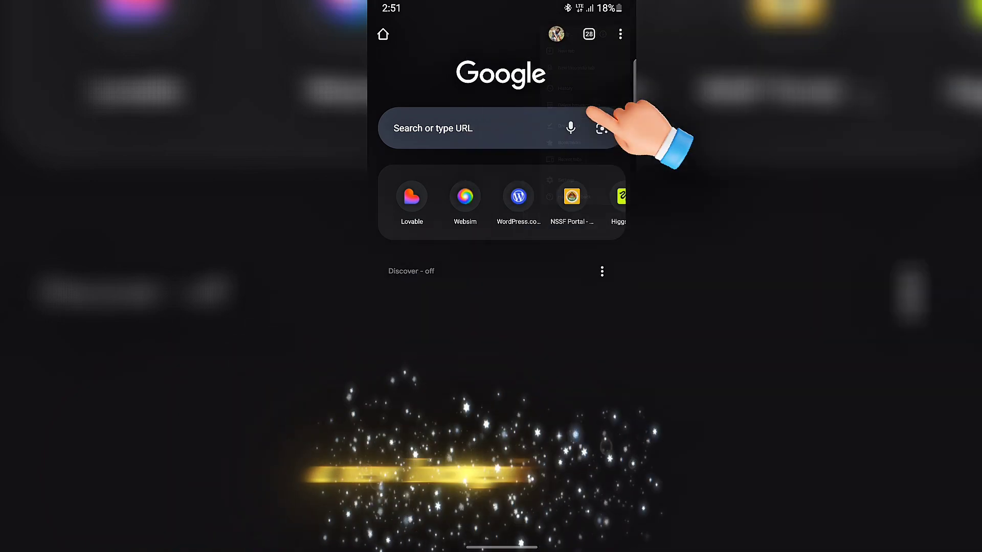
left_click(621, 34)
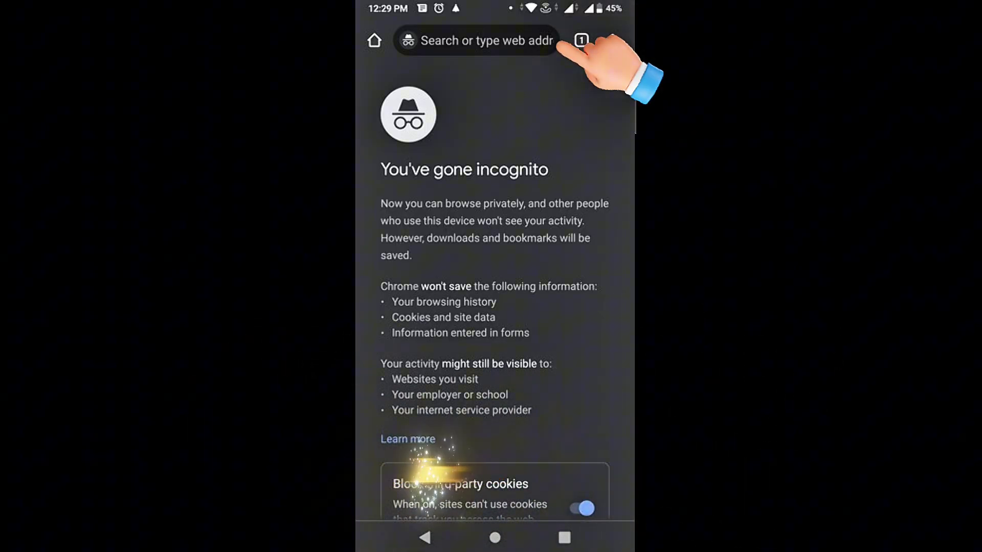
- Leave the incognito page and head to the phone's Settings app
left_click(475, 40)
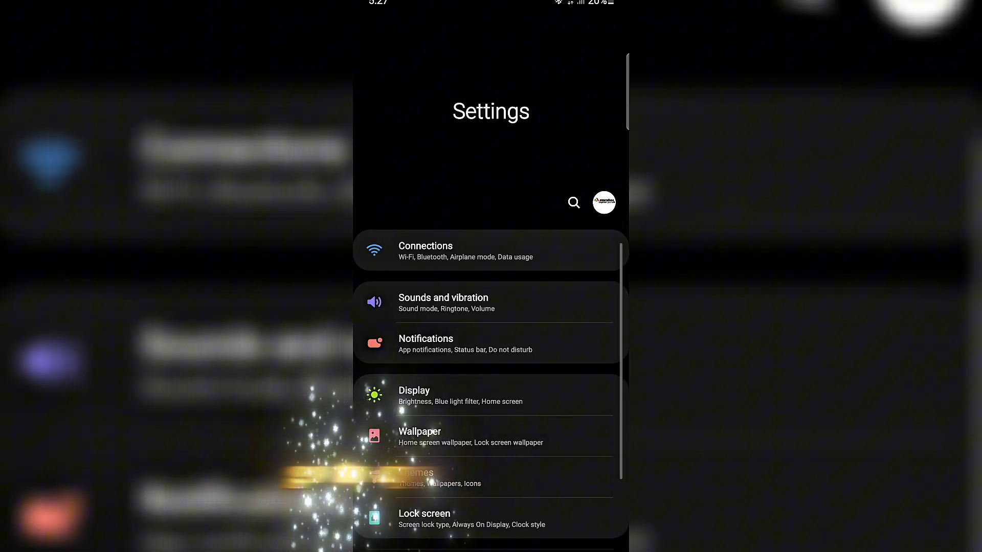
- Scroll the Apps list down to Chrome and open its App info page
scroll("down", 3)
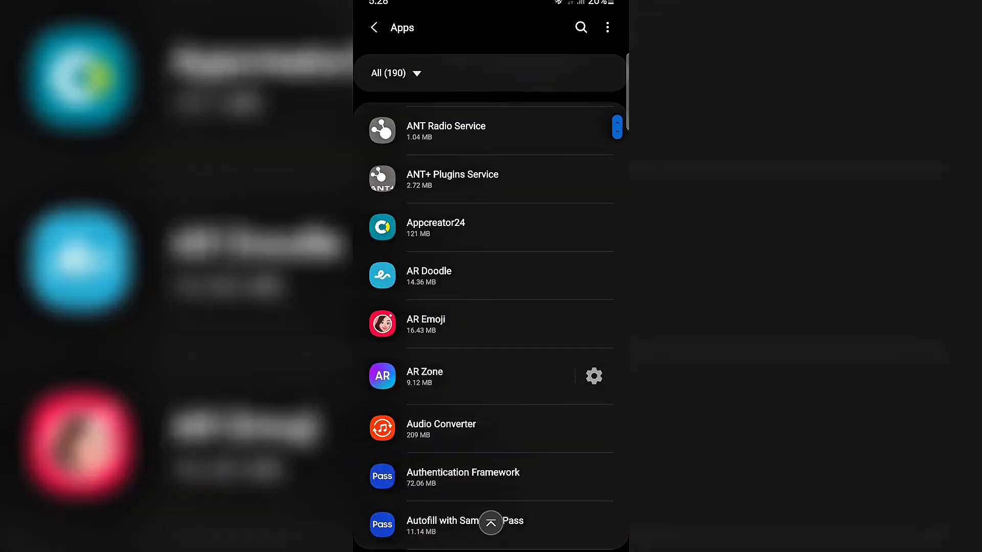
scroll("down", 3)
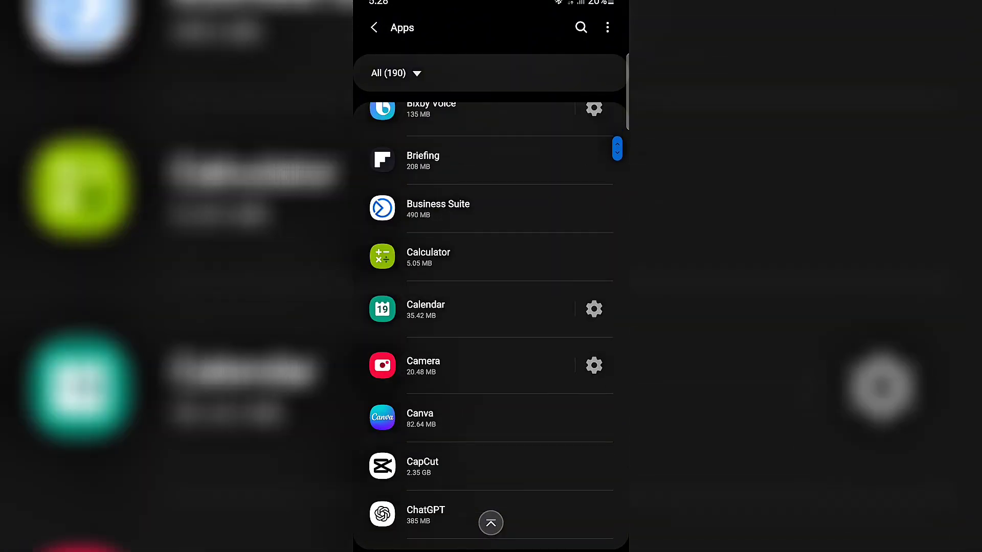
scroll("down", 3)
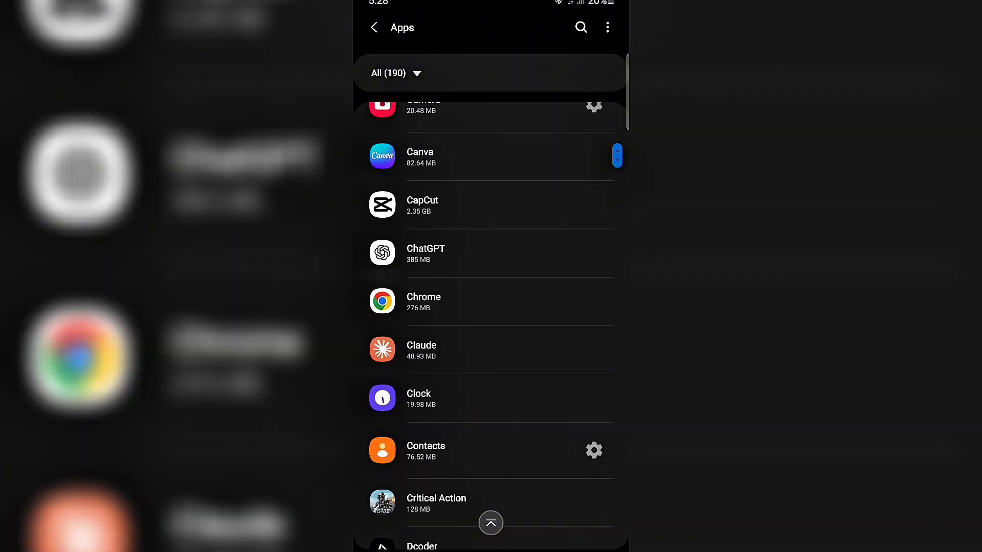
left_click(423, 300)
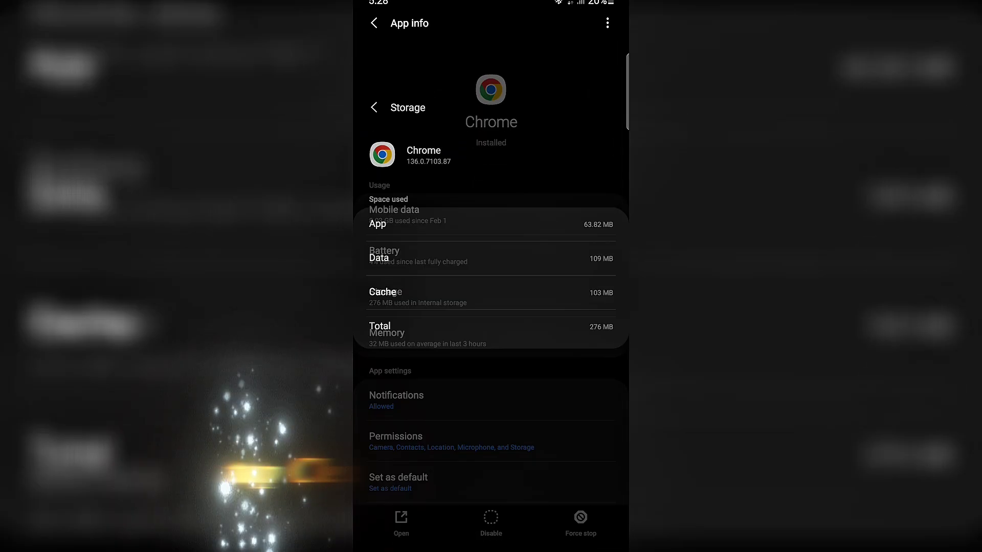
- Clear Chrome's cached files from its Storage page
left_click(406, 108)
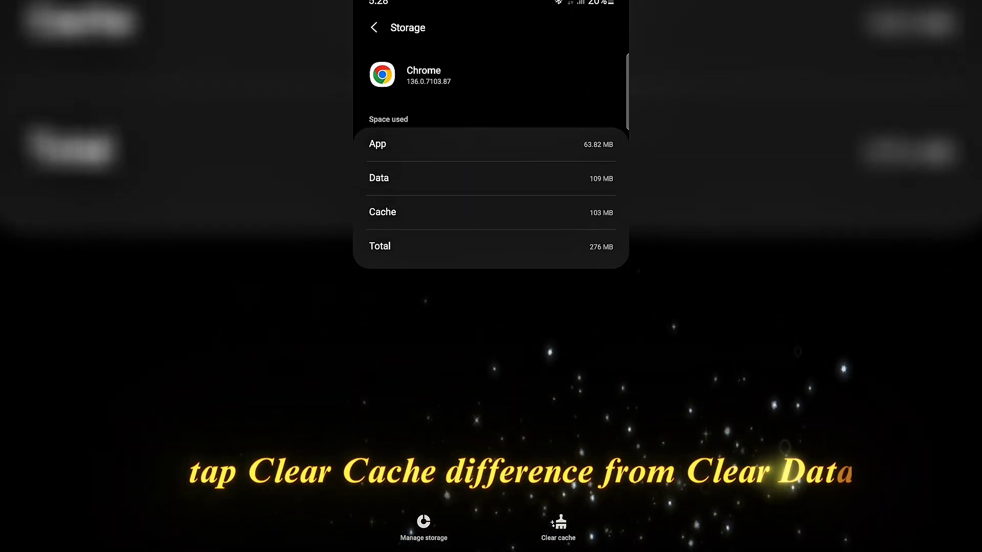
left_click(557, 528)
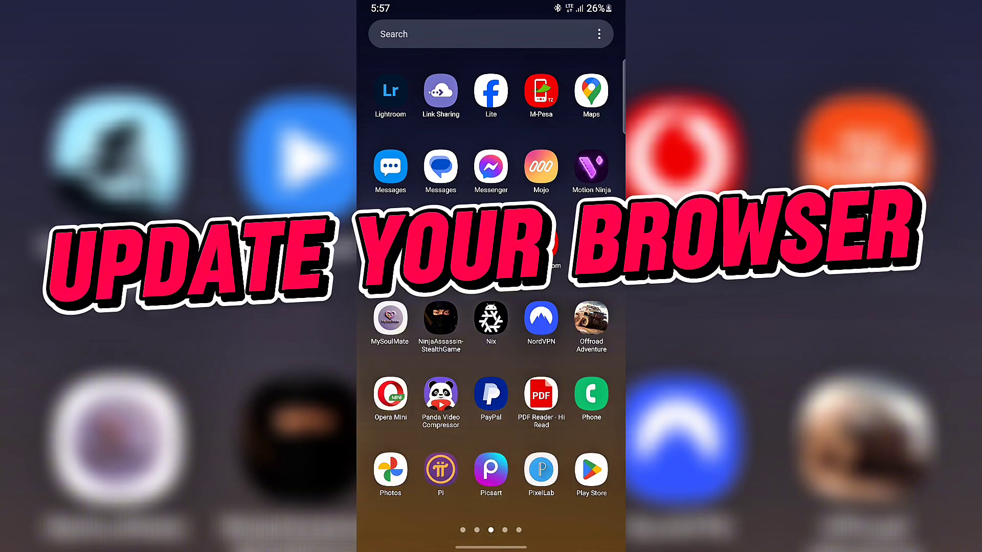
- Search the Play Store for 'chrom' and start the Google Chrome update
left_click(590, 469)
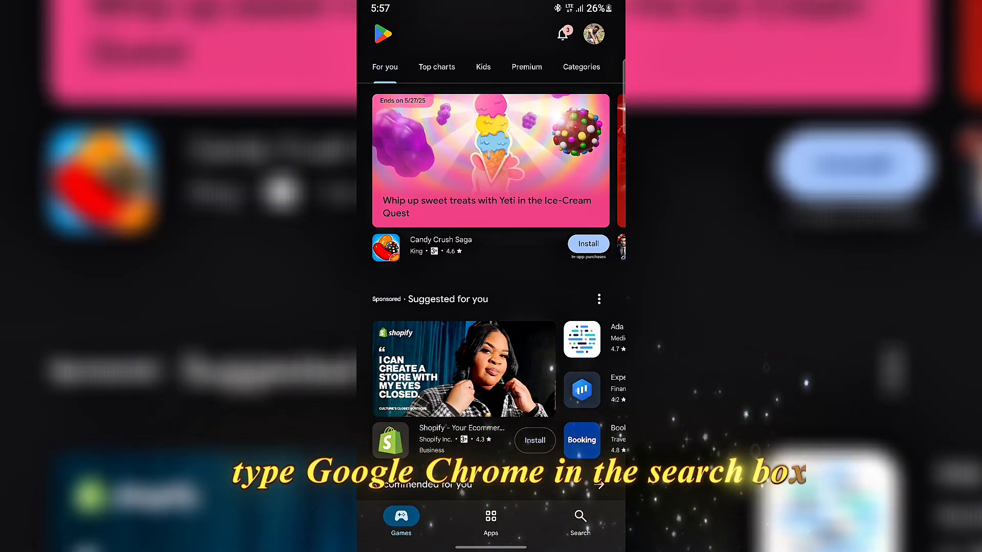
left_click(579, 519)
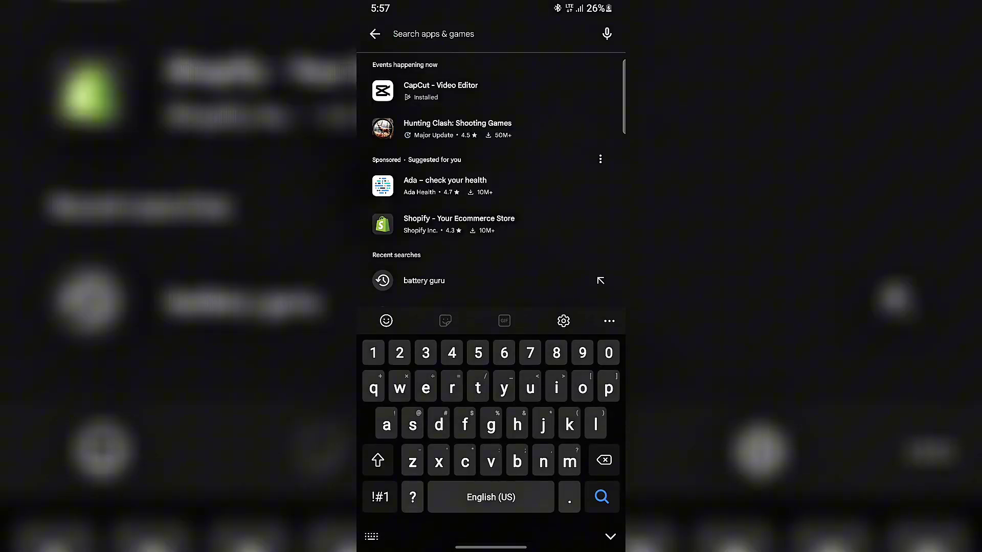
type("chrom")
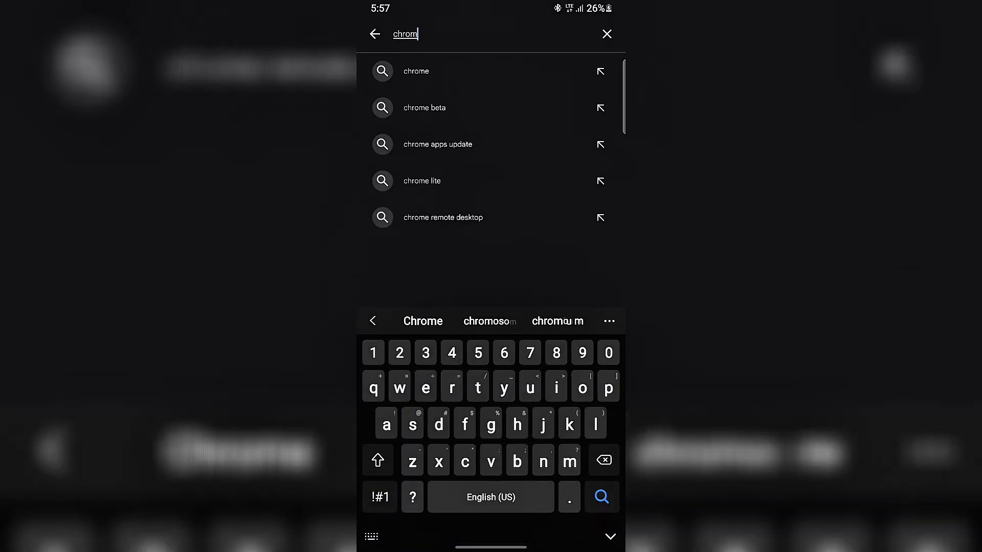
left_click(601, 497)
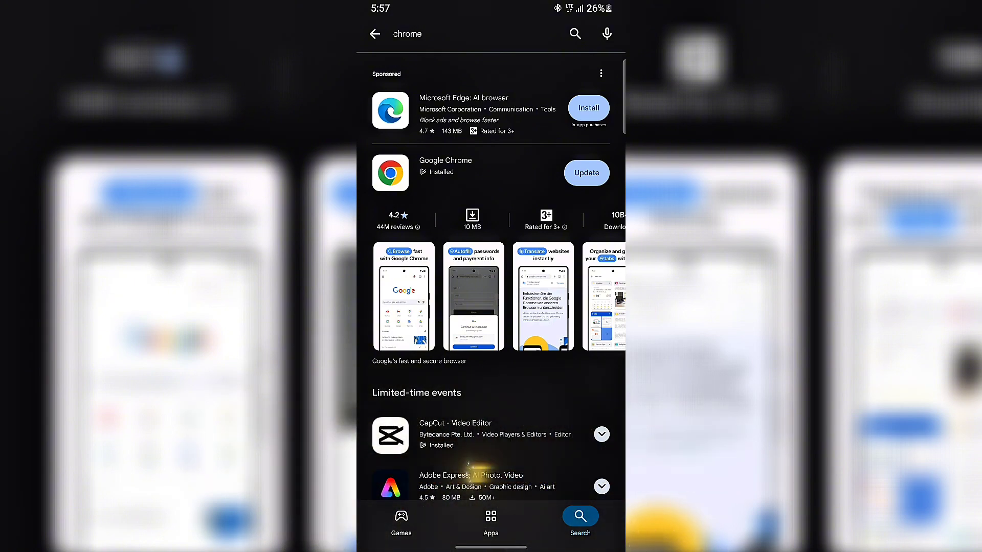
left_click(586, 172)
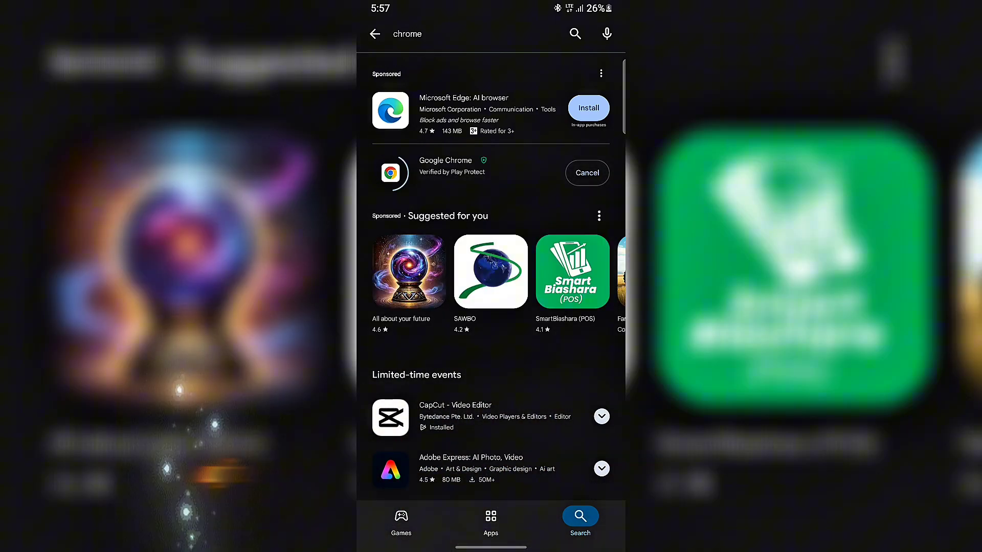